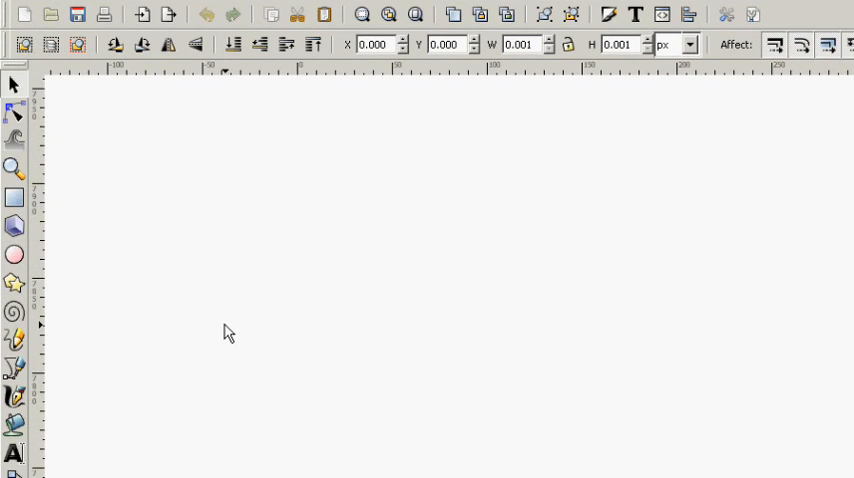
mouse_move(228, 338)
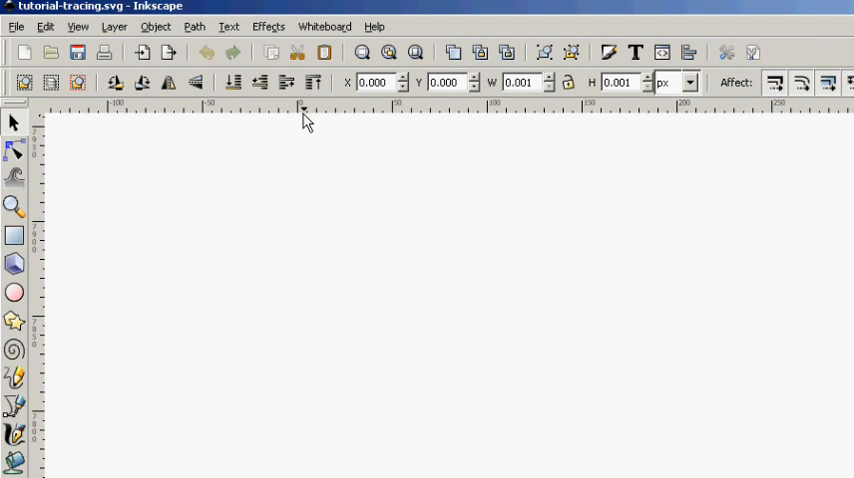
mouse_move(184, 180)
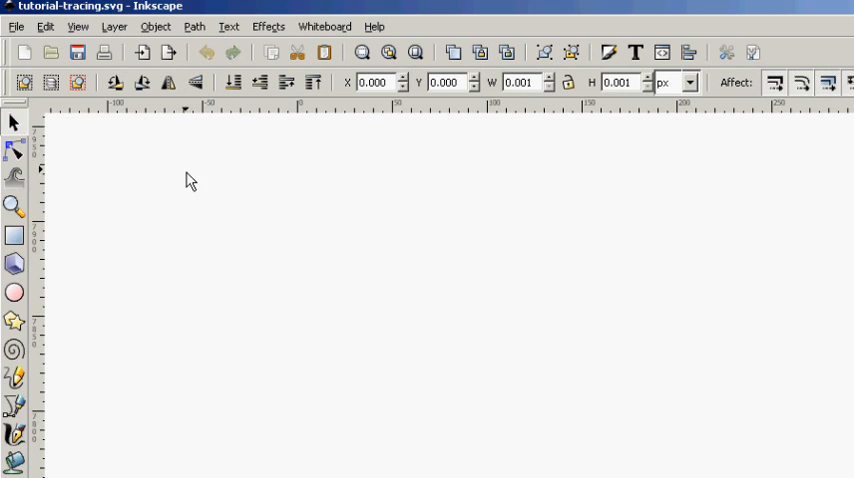
mouse_move(166, 96)
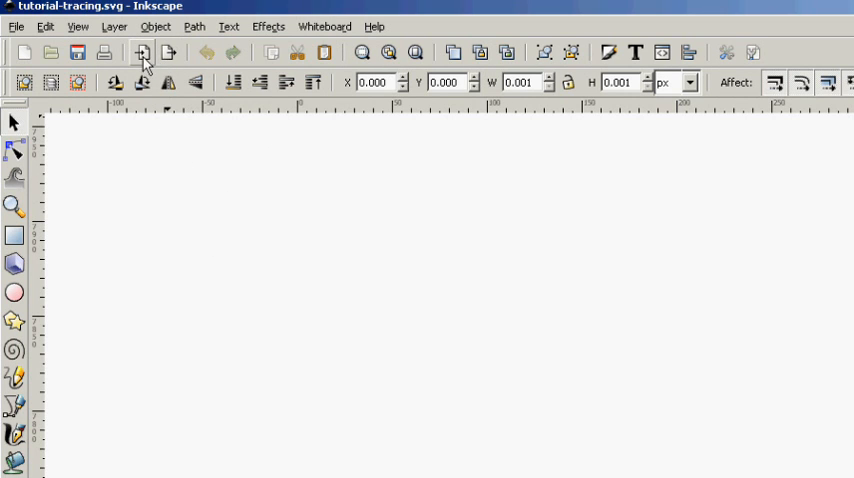
mouse_move(142, 52)
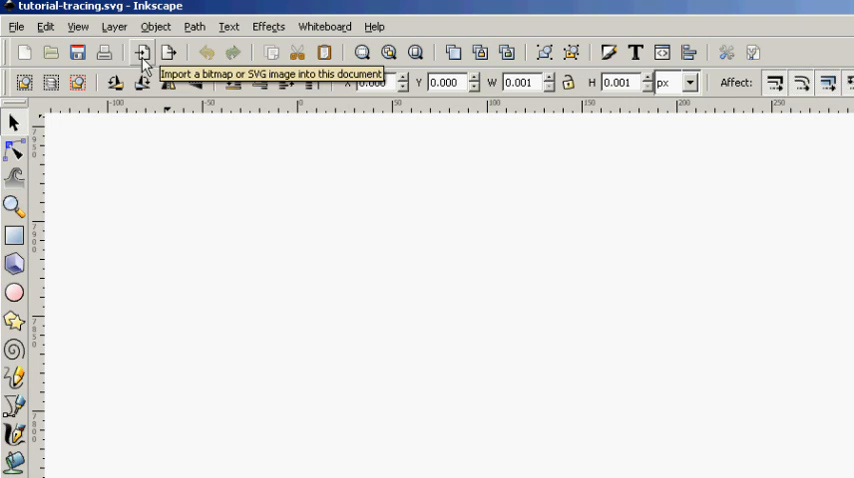
Step: Import the white chicken photo into the Inkscape document
click(142, 52)
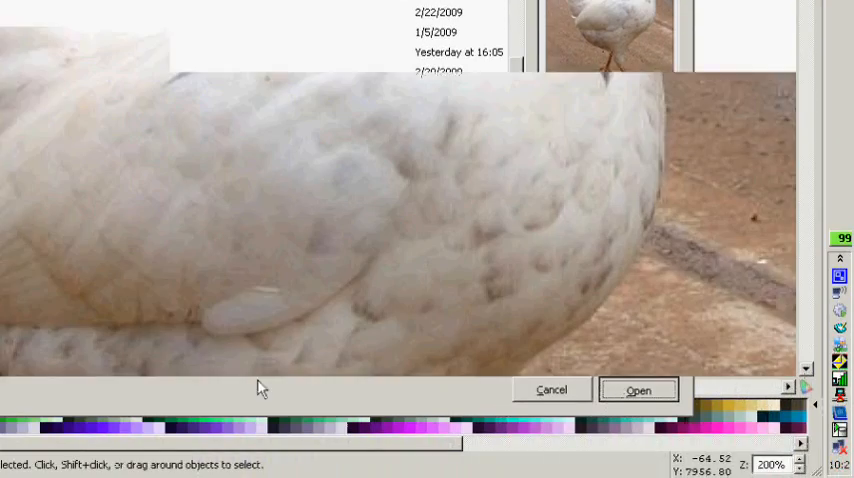
click(640, 388)
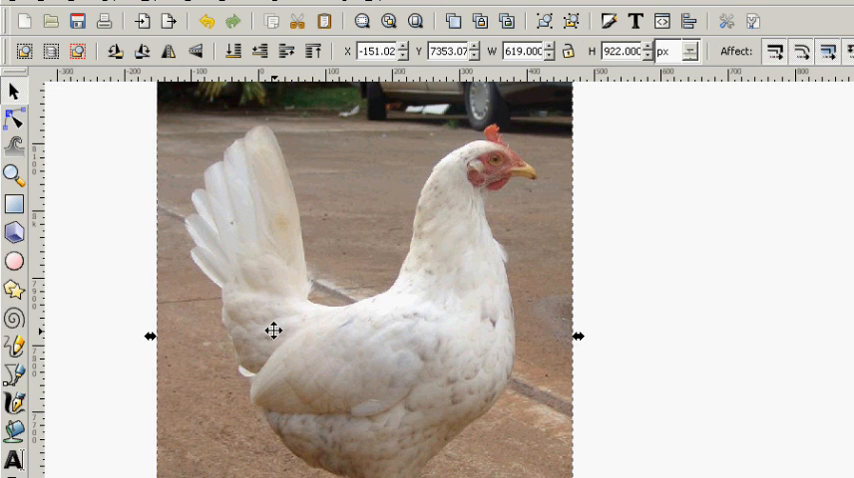
mouse_move(164, 288)
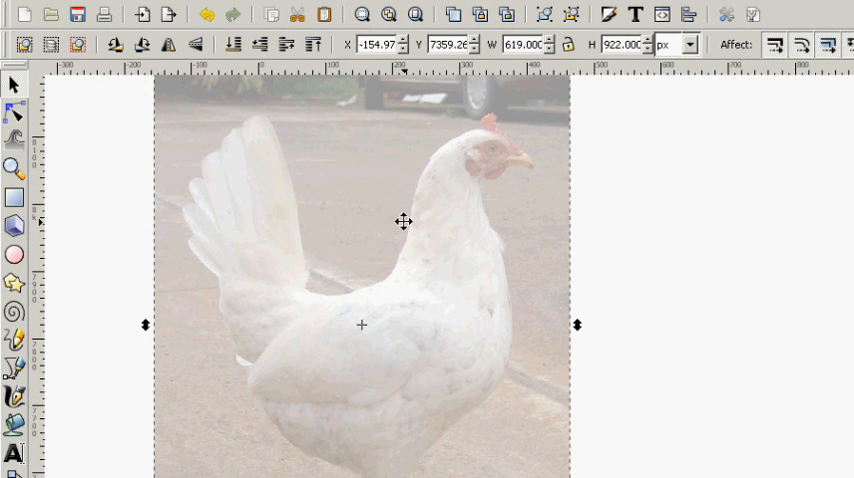
Step: Bring up Object Properties for the faded chicken photo from its context menu
right_click(400, 220)
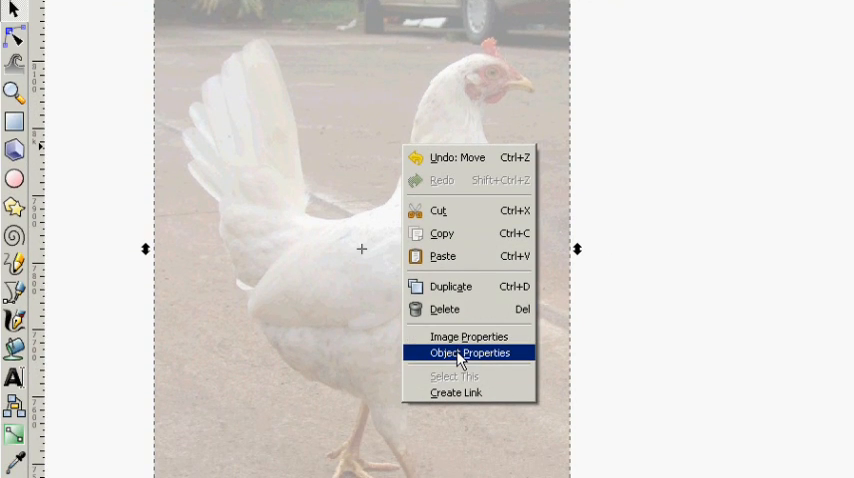
click(470, 352)
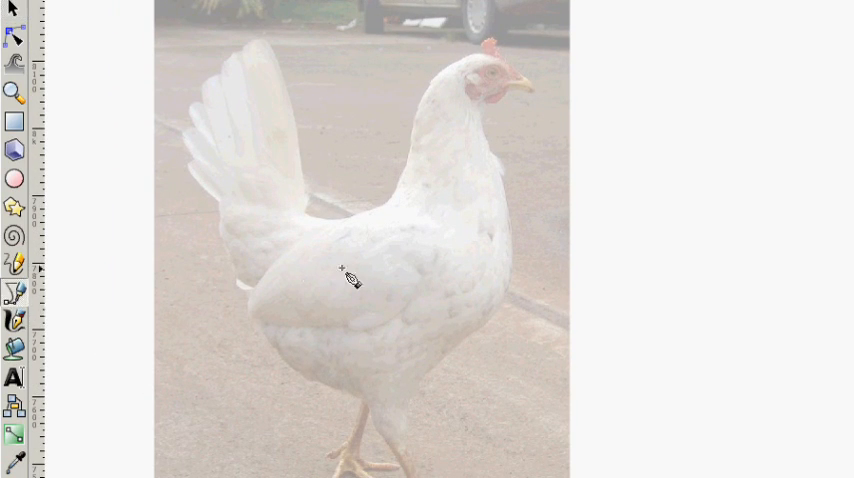
mouse_move(14, 208)
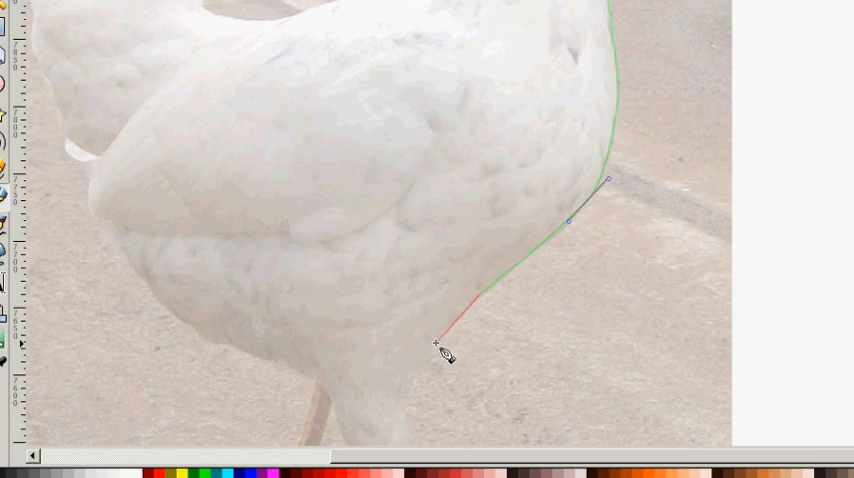
Step: Trace the black outline along the chicken's breast and tail feathers with the Pen tool
scroll(down, 3)
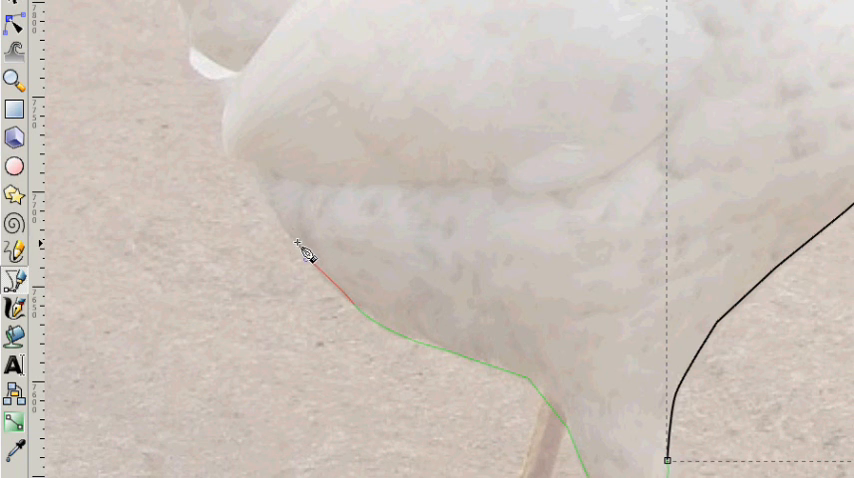
drag(308, 258, 262, 172)
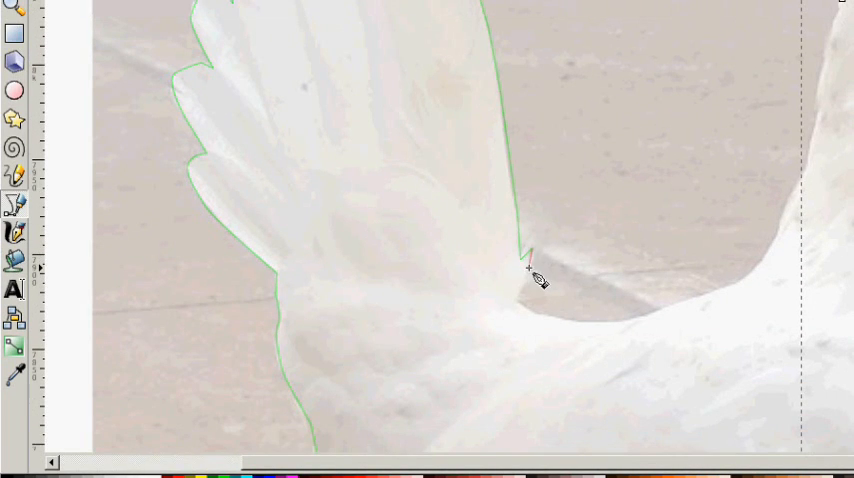
click(600, 336)
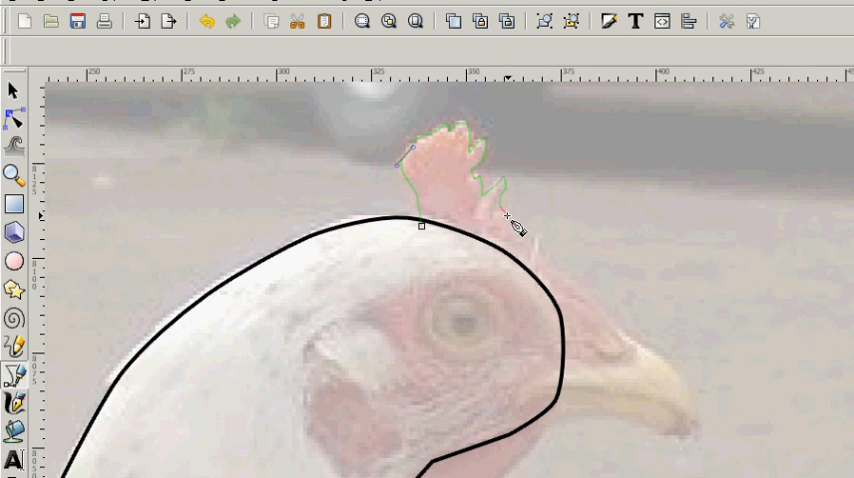
Step: Curve the black outline around the chicken's red comb
drag(510, 218, 530, 300)
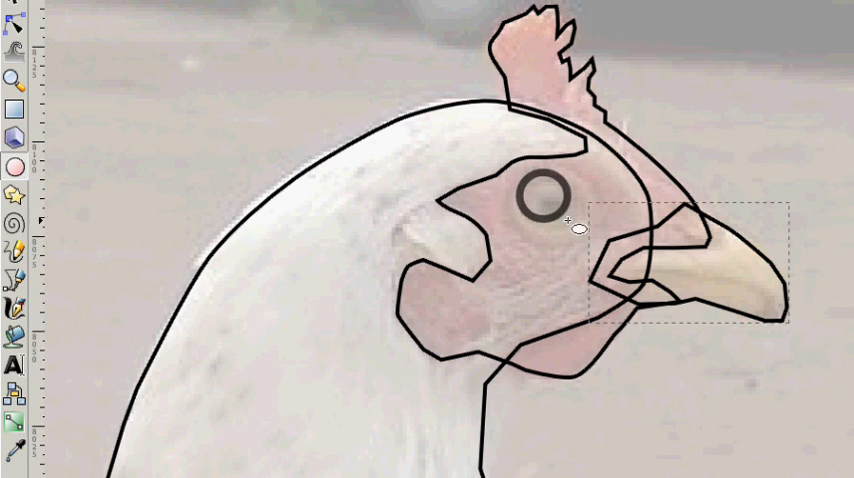
Step: Place a round Ellipse outline over the chicken's eye
click(548, 204)
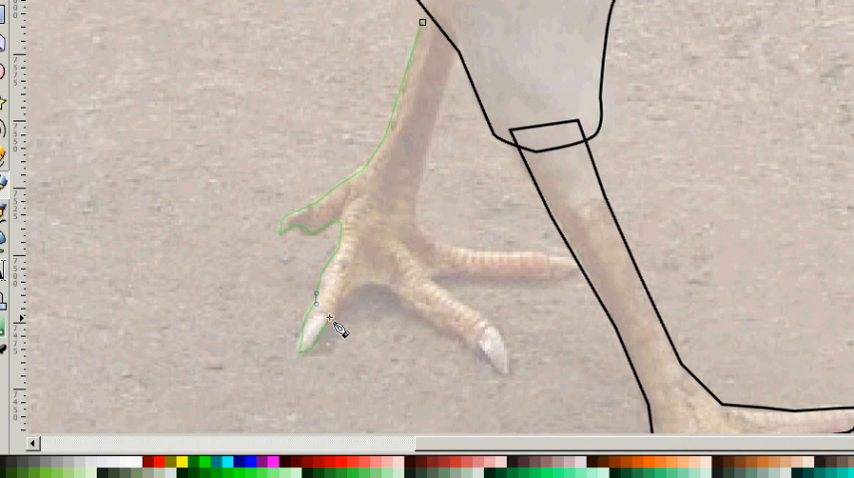
Step: Trace the curve of the chicken's toes with the Pen tool
drag(330, 320, 430, 330)
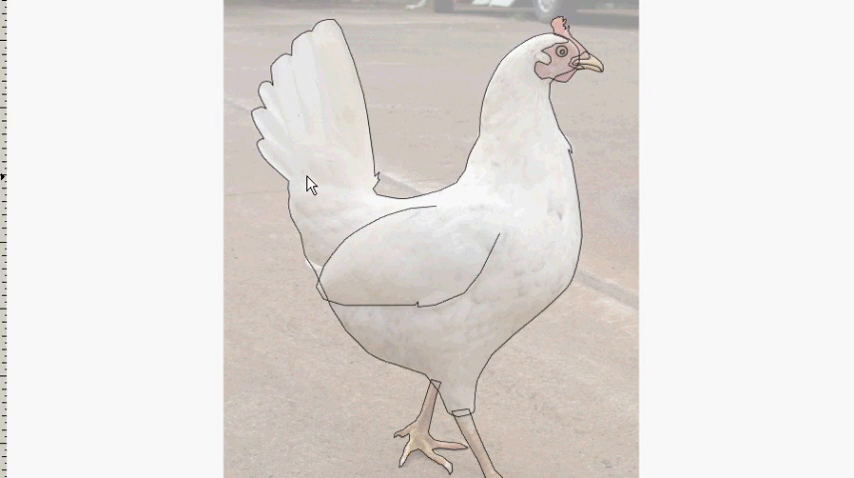
mouse_move(498, 152)
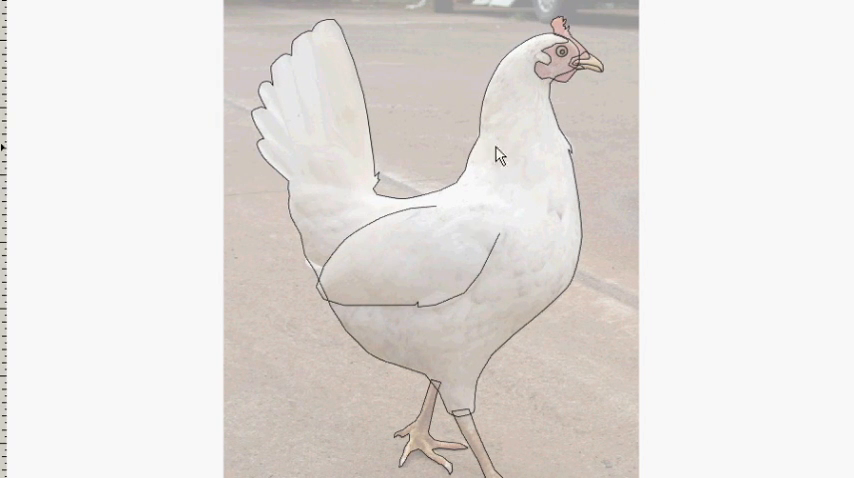